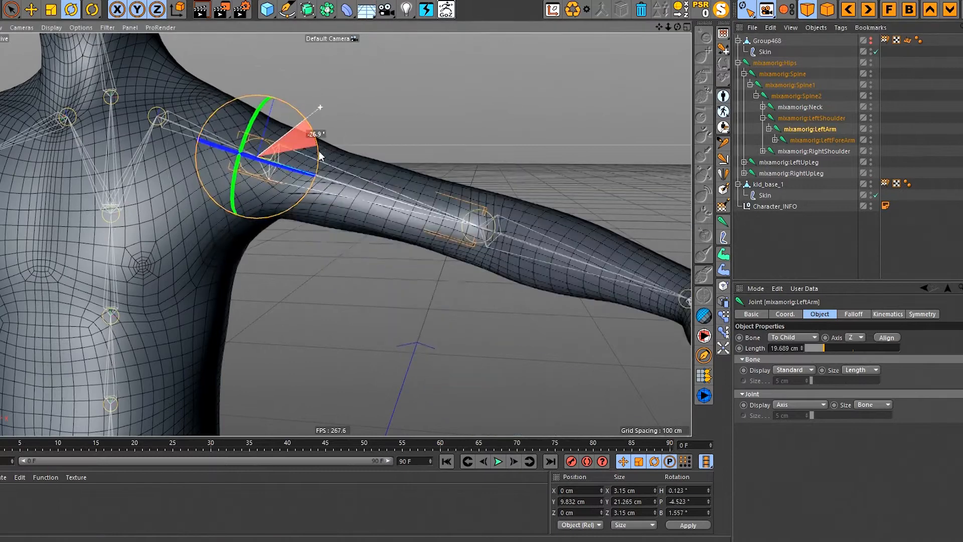
Swing the LeftArm joint to test the kid's arm skin deformation
{"action": "left_click_drag", "start_coordinate": [307, 154], "coordinate": [329, 172]}
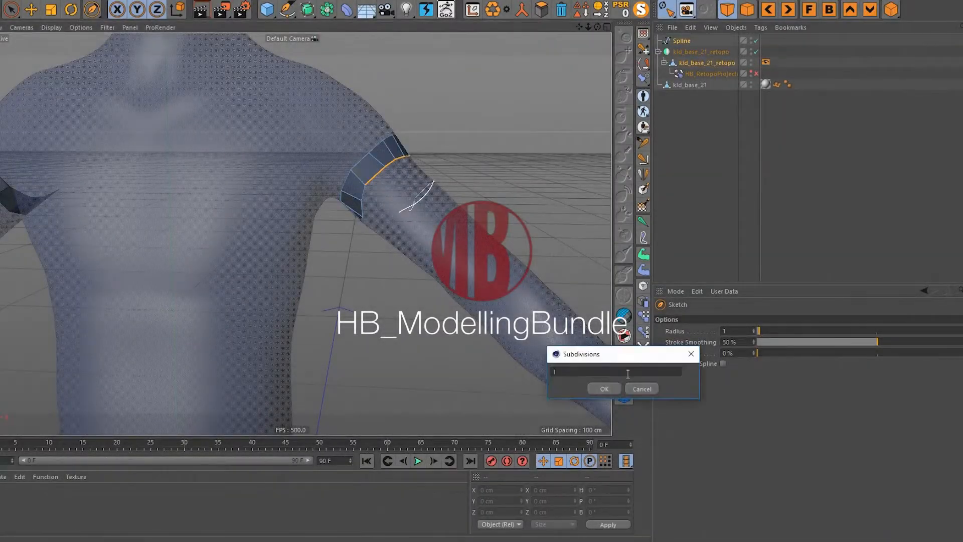
Confirm the subdivision count to build the upper-arm retopology strip
{"action": "left_click", "coordinate": [603, 388]}
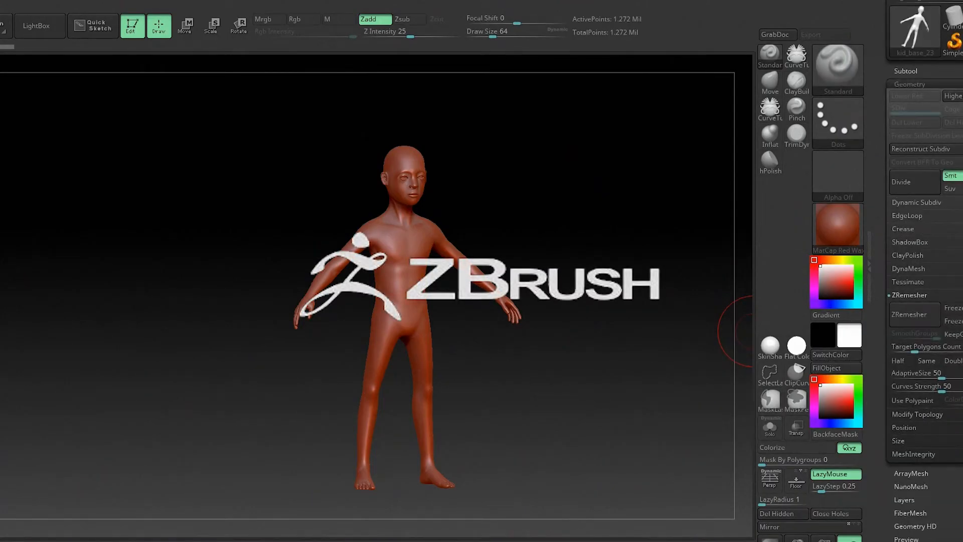
Run ZRemesher on the kid_base subtool to rebuild its topology
{"action": "left_click", "coordinate": [913, 314]}
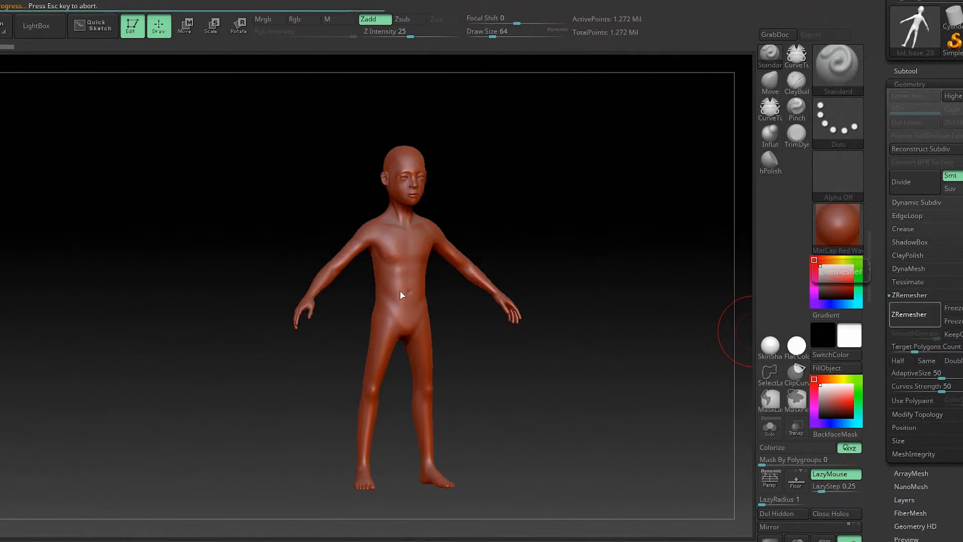
{"action": "left_click", "coordinate": [914, 314]}
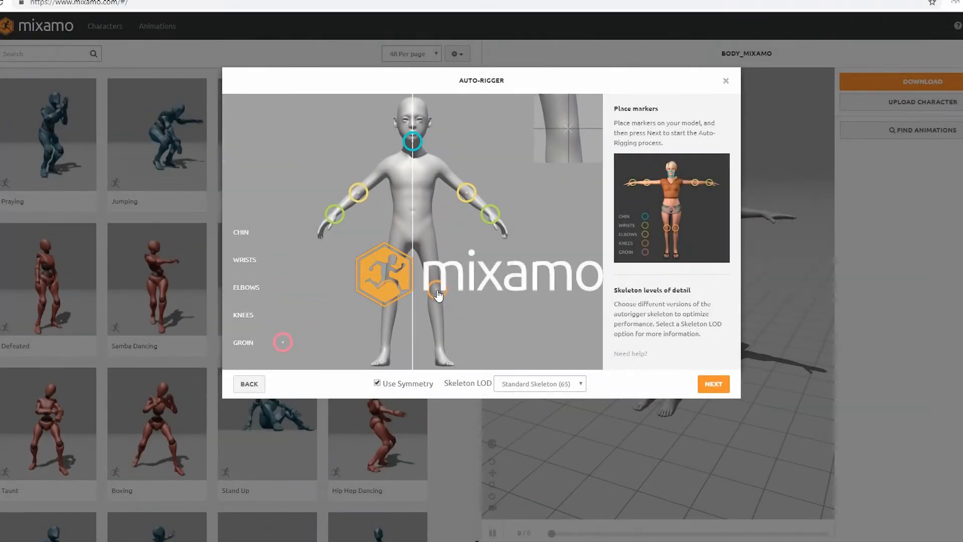
Place the groin marker and choose the 3 Chain Fingers (49) skeleton
{"action": "left_click", "coordinate": [539, 384]}
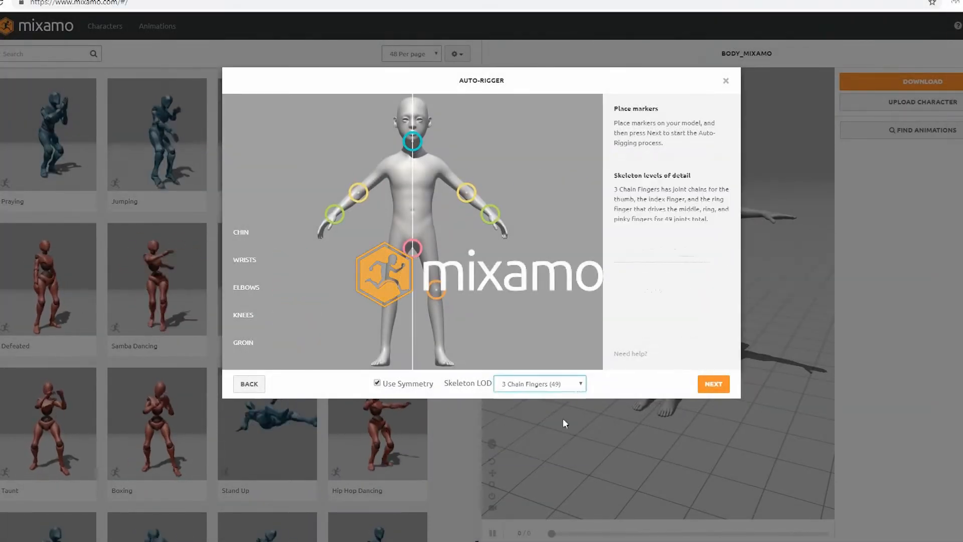
{"action": "left_click", "coordinate": [713, 383]}
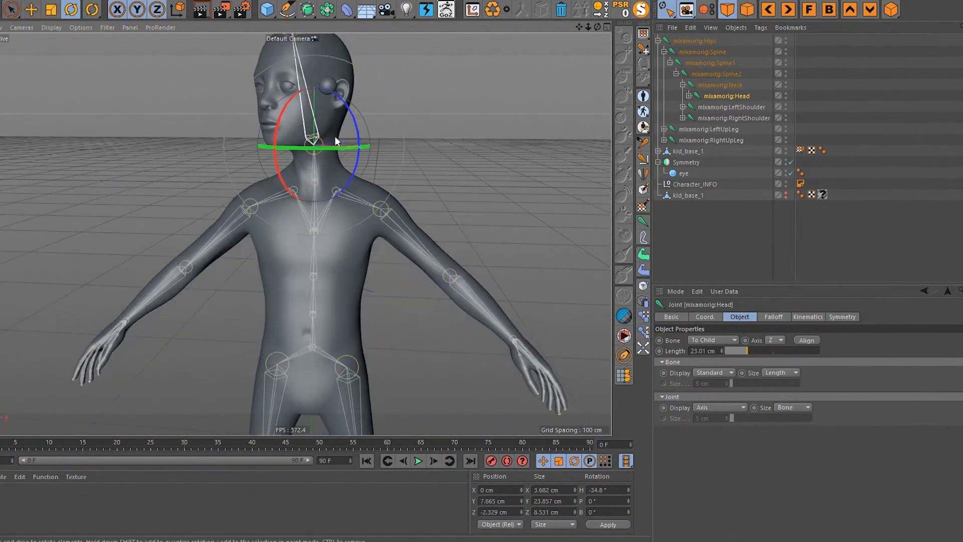
Select the rig's Neck, Head and LeftArm joints in turn for rotation tests
{"action": "left_click", "coordinate": [720, 85]}
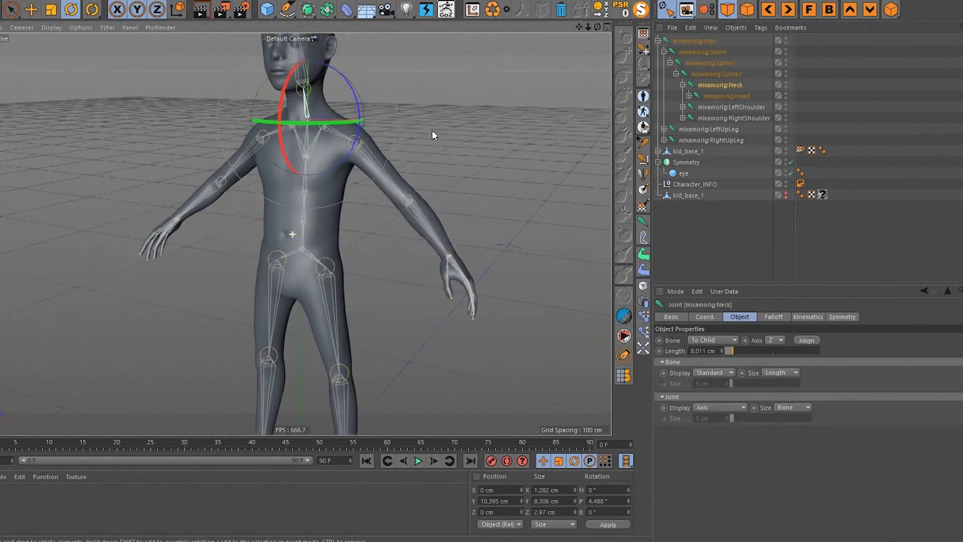
{"action": "left_click", "coordinate": [725, 96]}
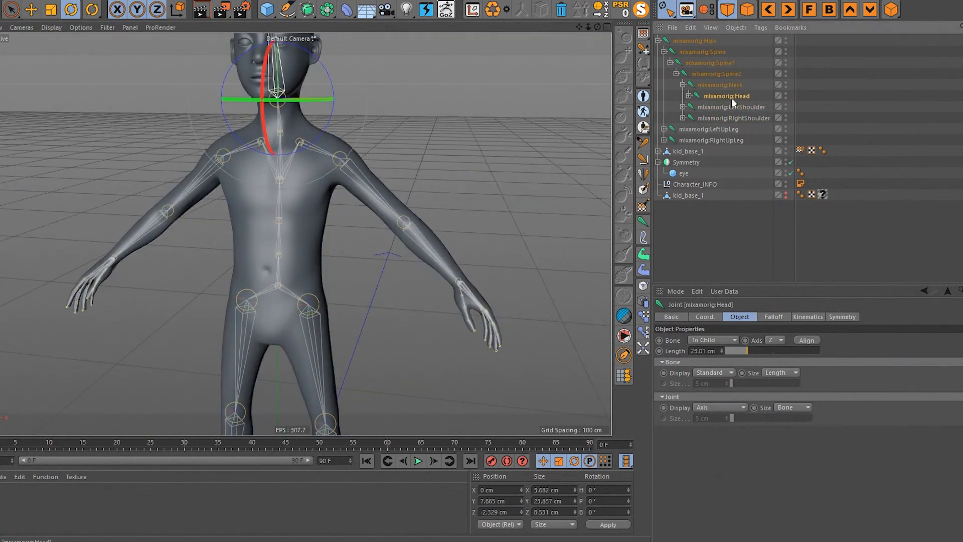
{"action": "left_click", "coordinate": [729, 117]}
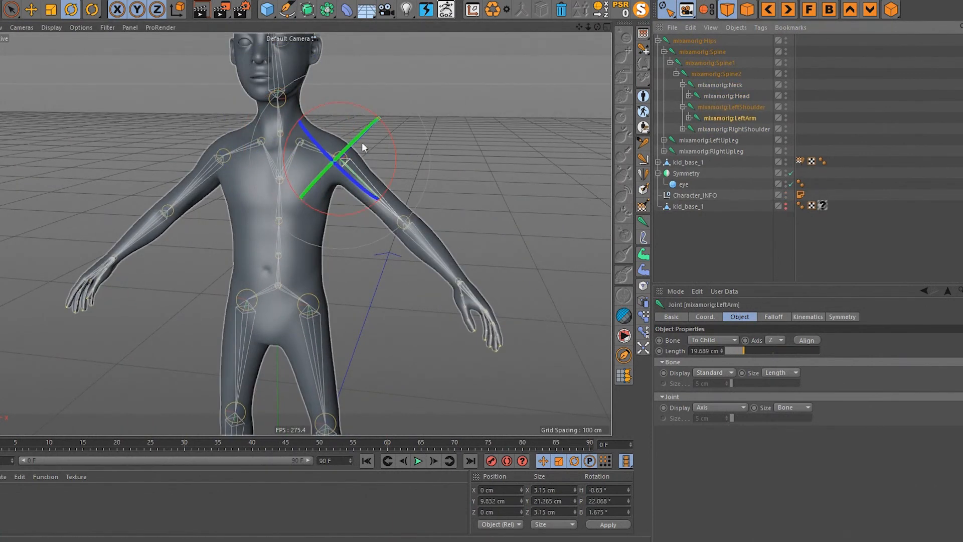